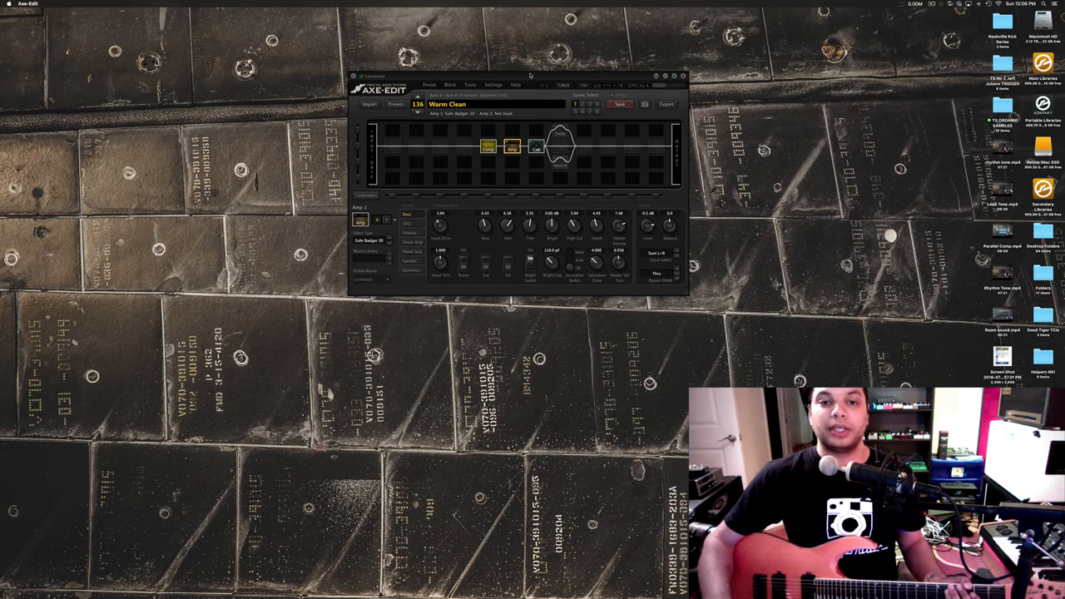
# Step: Bypass the Warm Clean compressor block and show the Suhr Badger 30 amp parameters again
pyautogui.click(559, 147)
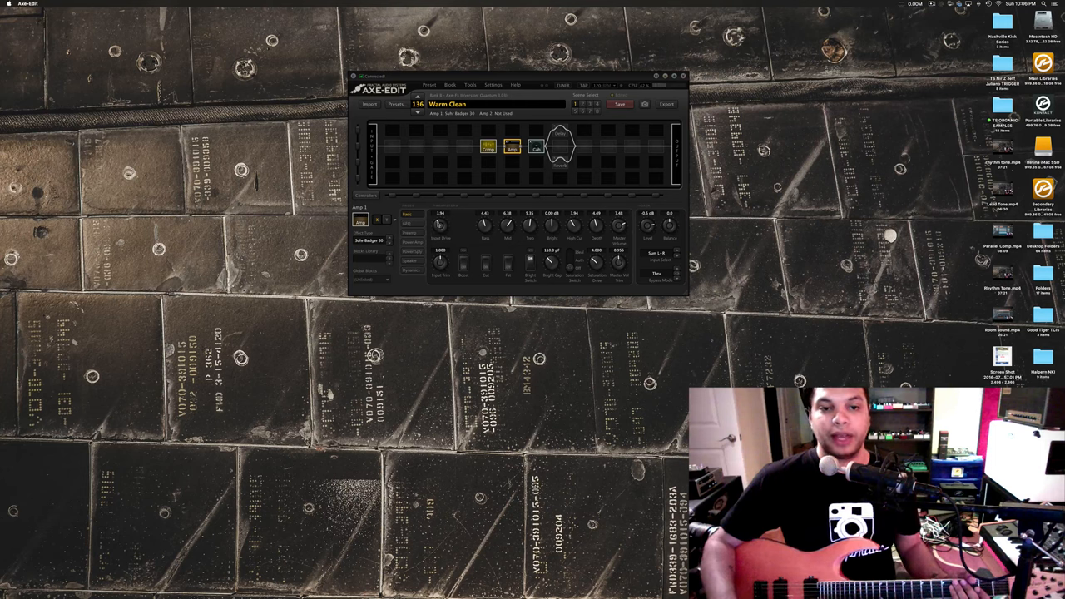
pyautogui.click(487, 148)
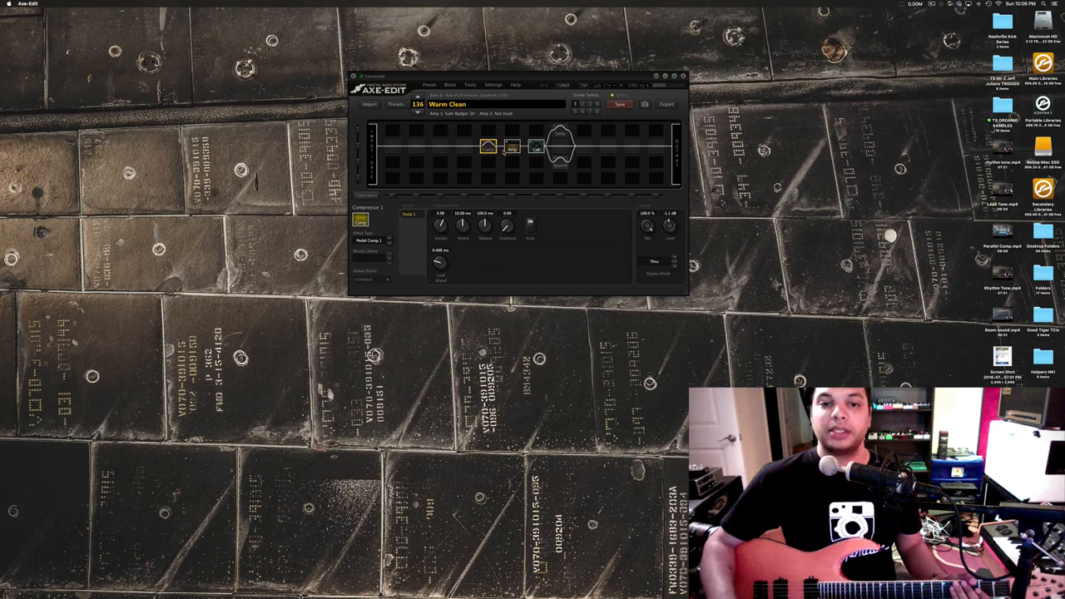
pyautogui.click(512, 147)
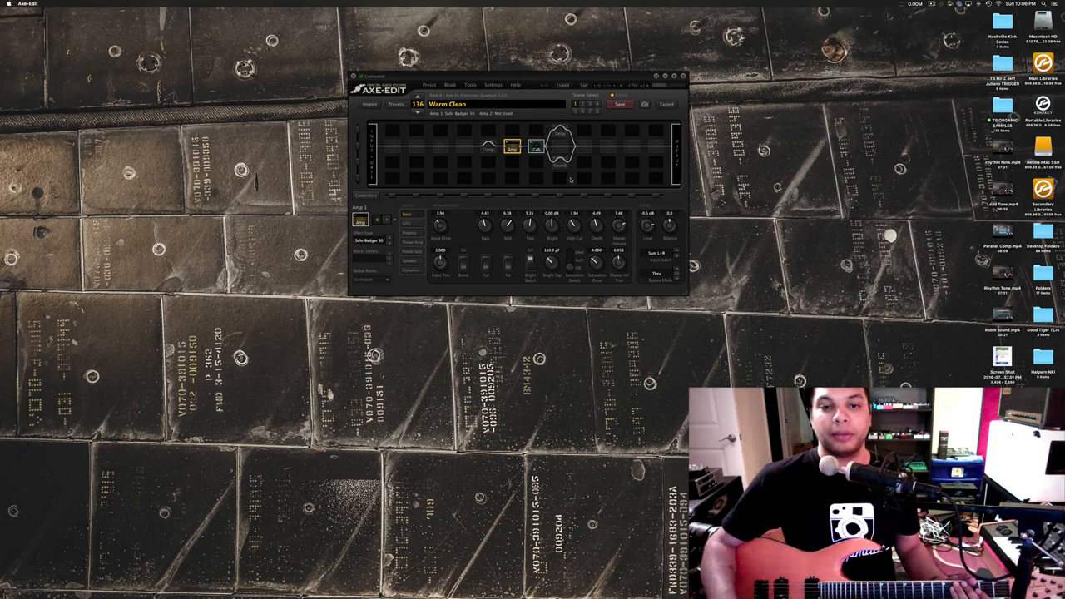
# Step: Show Cab 1's Cabinet page with the Mesa 4x12 style impulse loaded
pyautogui.click(536, 148)
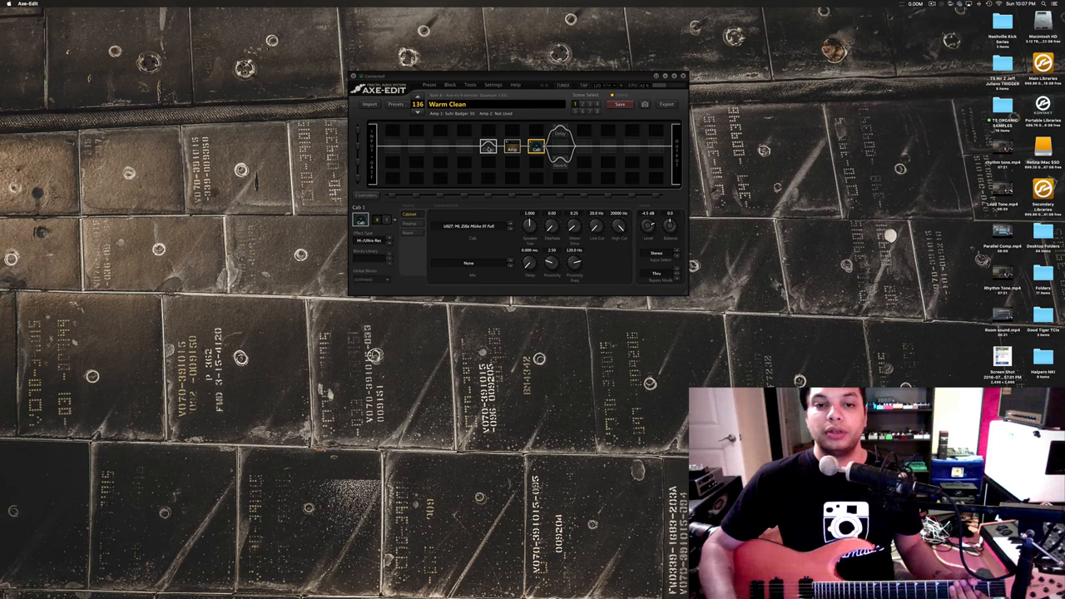
# Step: Re-enable the Comp block so compressor, amp and cabinet are all active
pyautogui.click(488, 146)
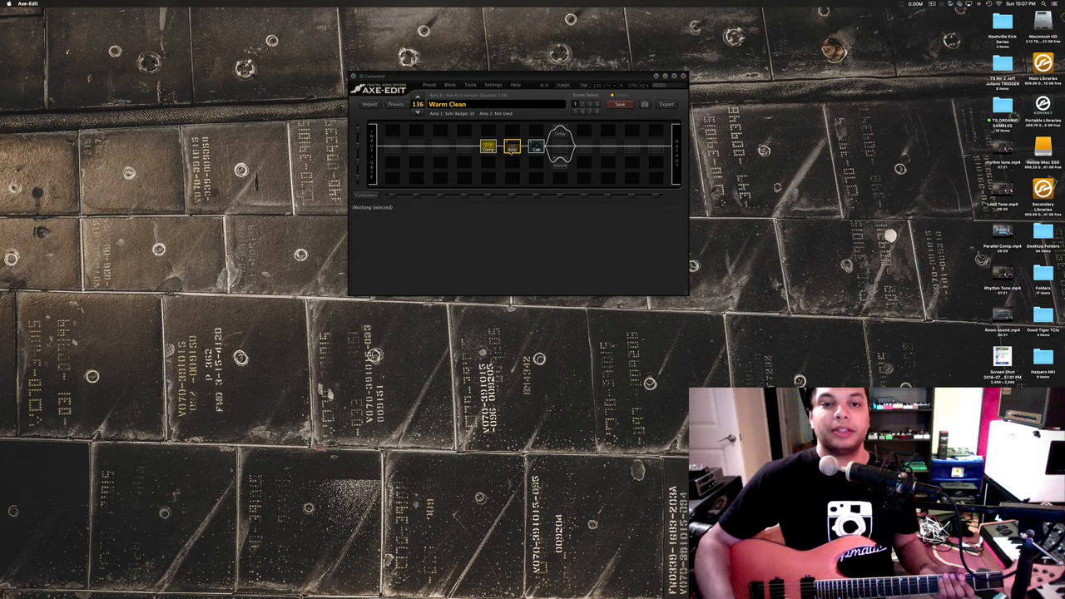
# Step: Display Amp 1's Basic page for the Suhr Badger 30
pyautogui.click(512, 147)
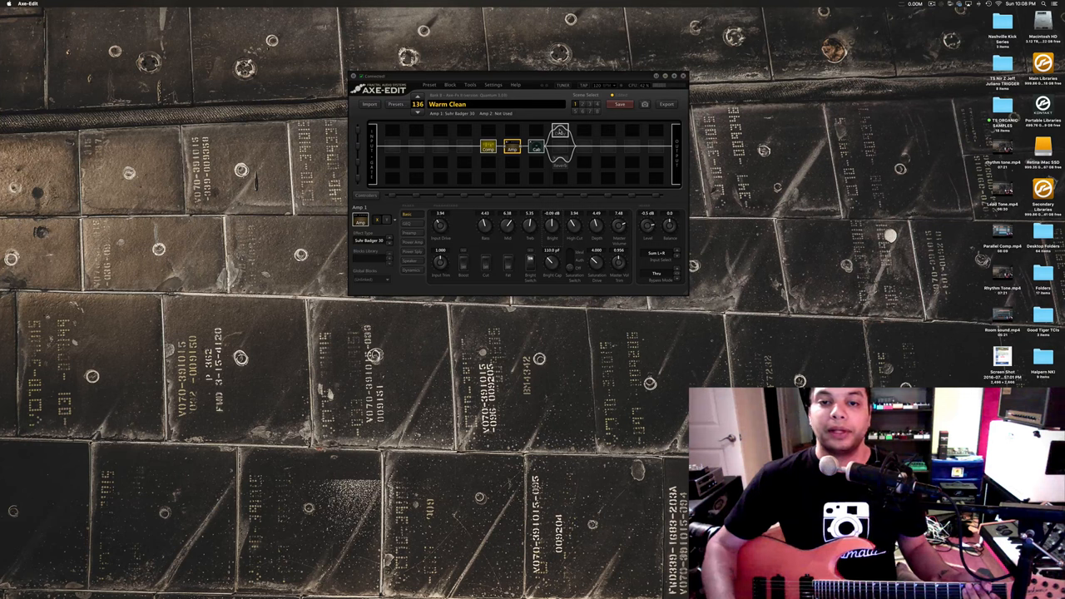
# Step: Engage the stereo delay on the upper path and view its Mod 1 parameters
pyautogui.click(560, 130)
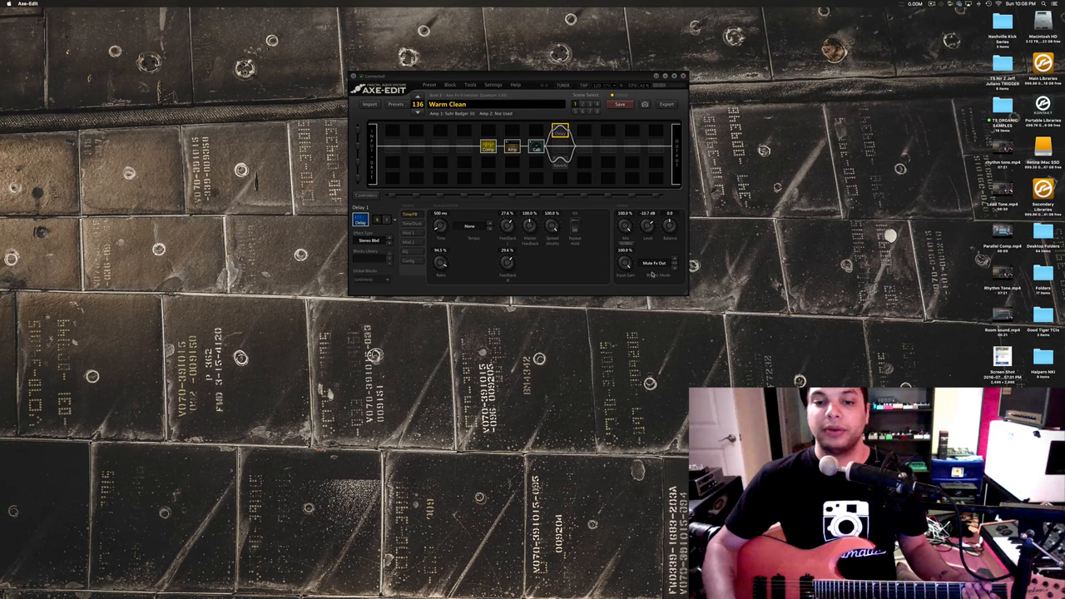
pyautogui.click(658, 263)
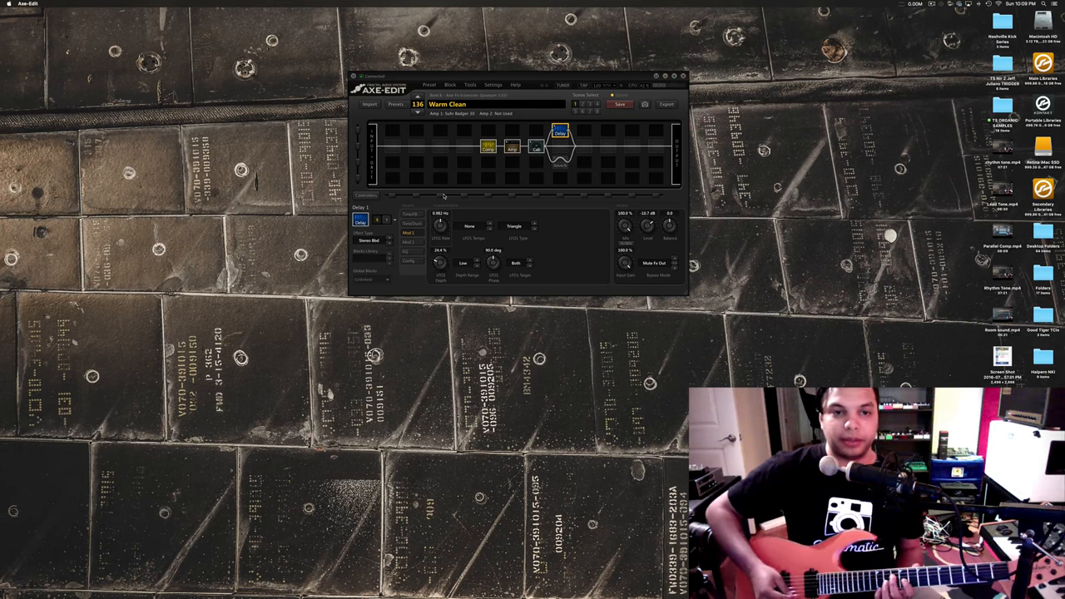
pyautogui.moveTo(444, 198)
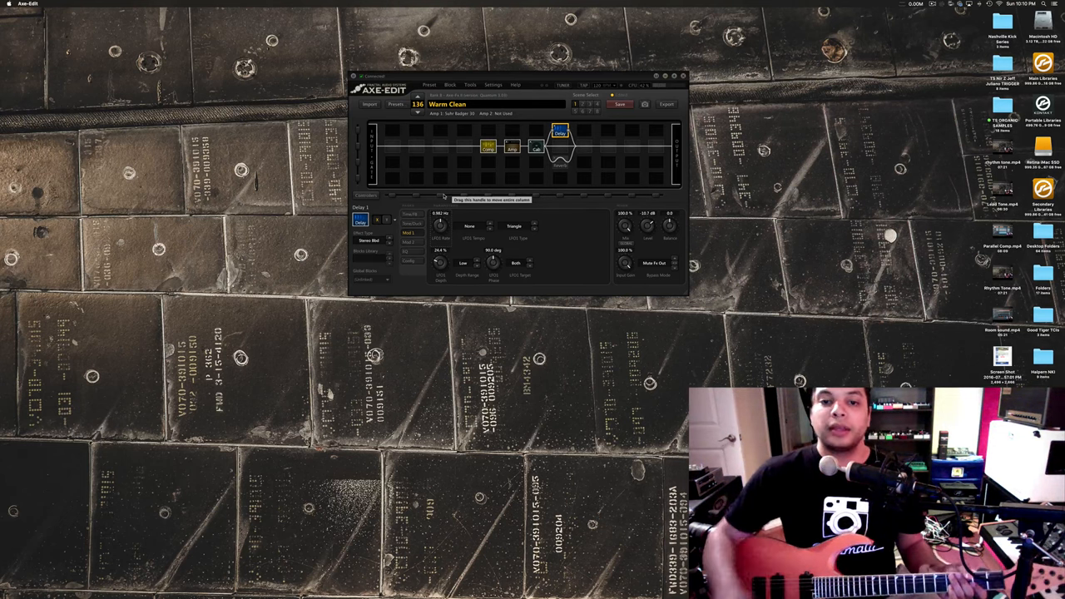
# Step: Engage the Rich Hall reverb on the lower path and raise the delay's Level knob
pyautogui.click(560, 163)
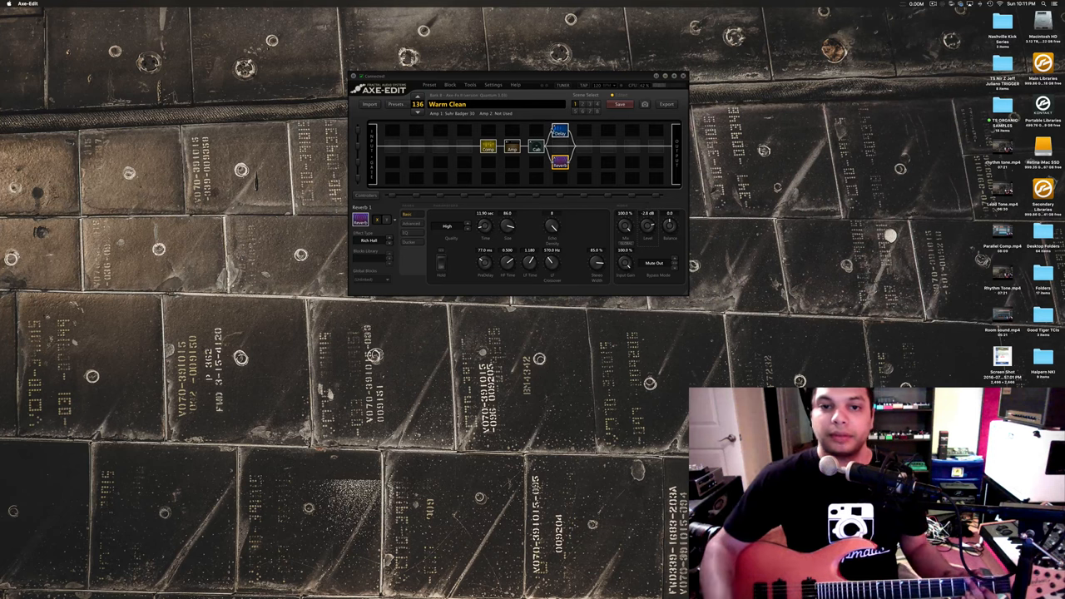
pyautogui.click(560, 130)
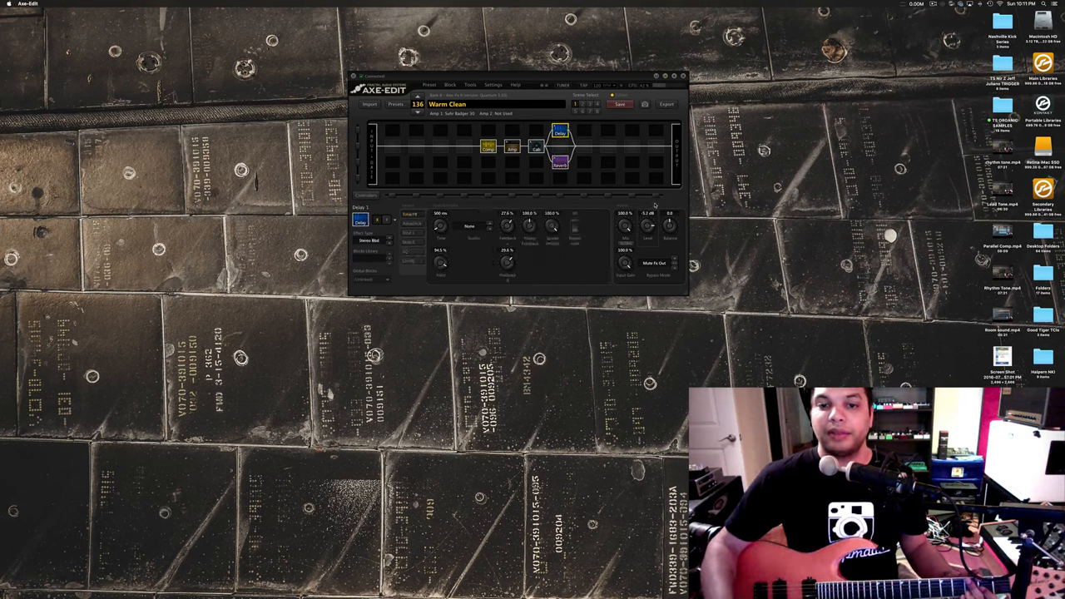
pyautogui.moveTo(648, 229); pyautogui.dragTo(648, 224)
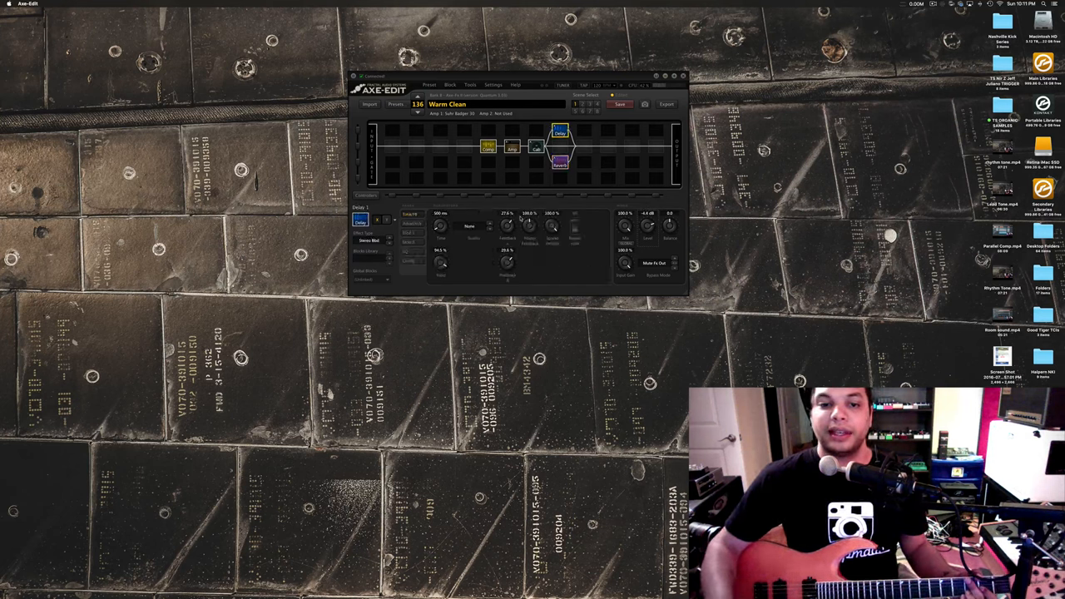